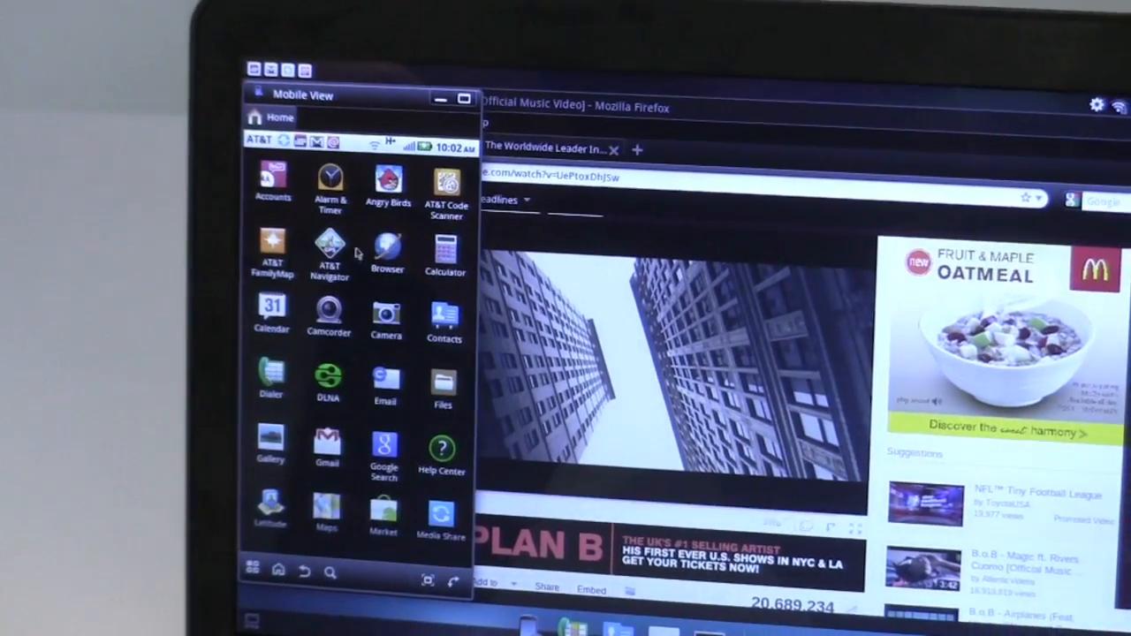
Launch Angry Birds from the Mobile View app launcher inside the phone window.
{"action": "left_click", "coordinate": [387, 180]}
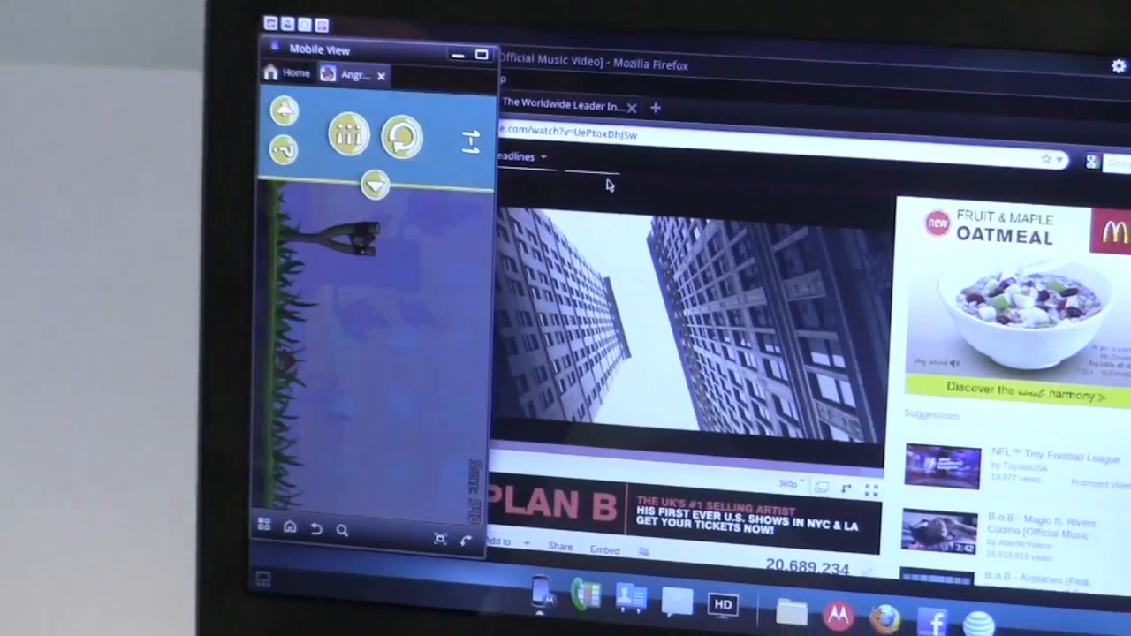